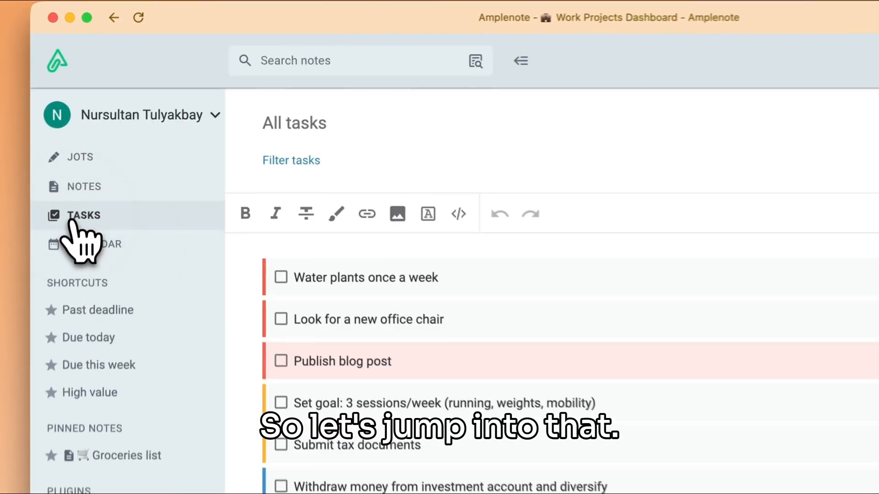
Go to the Tasks page and show the task filtering and grouping options.
click(82, 214)
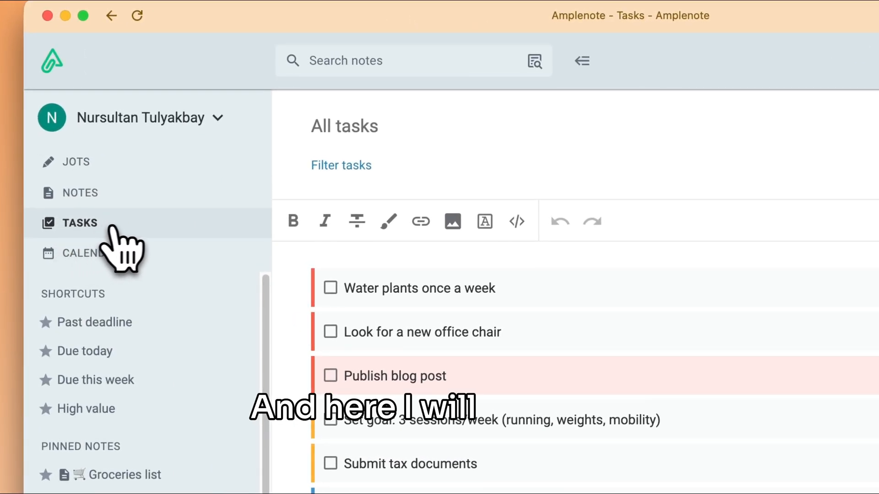
click(801, 97)
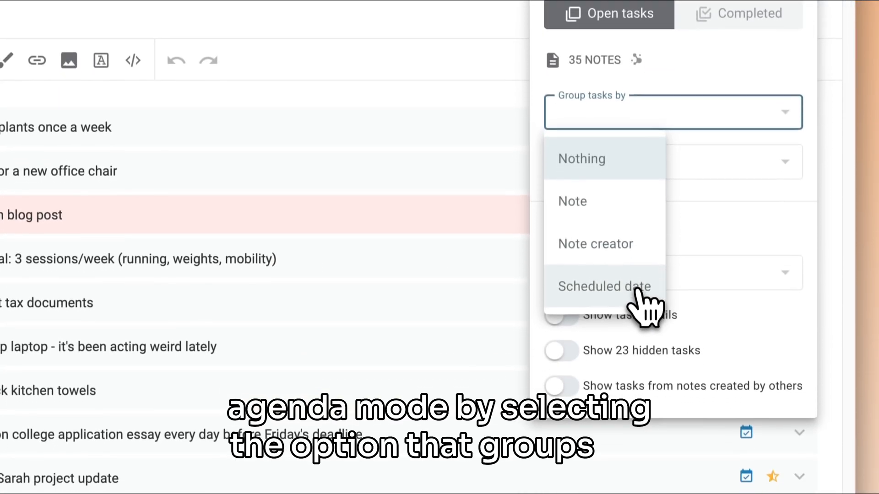
Group tasks by Scheduled date and review the resulting day-by-day agenda.
click(604, 287)
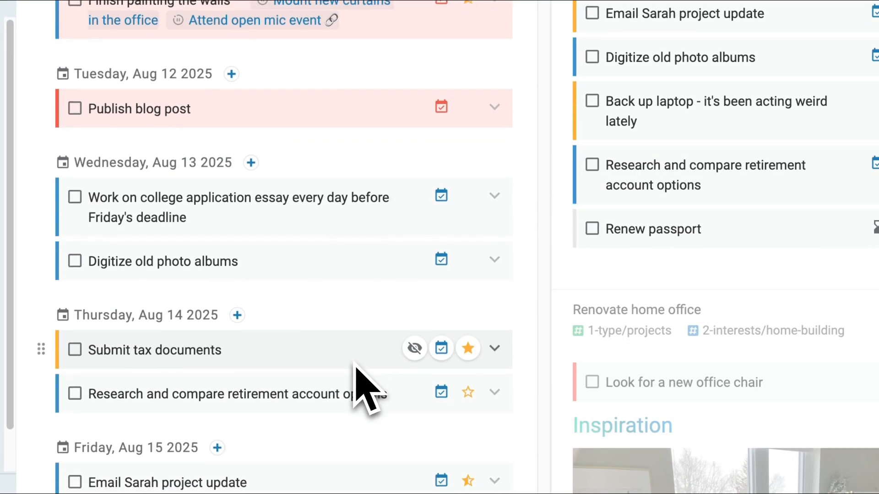
scroll(down, 3)
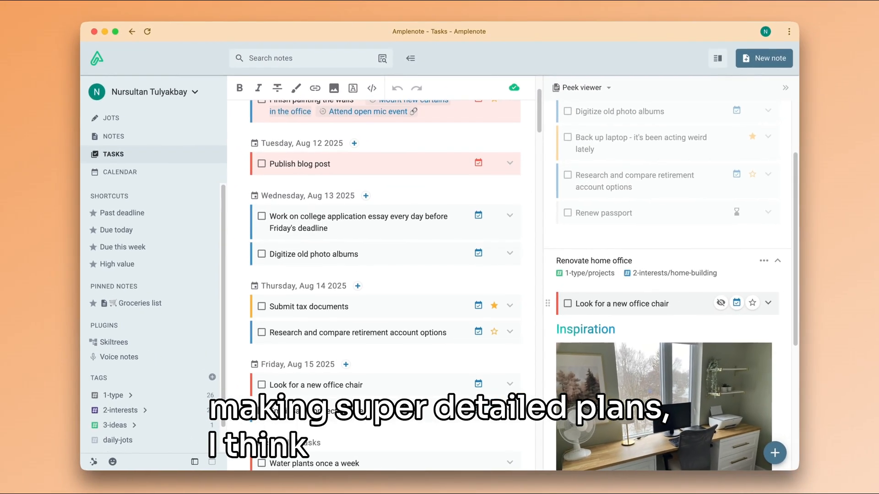
scroll(up, 3)
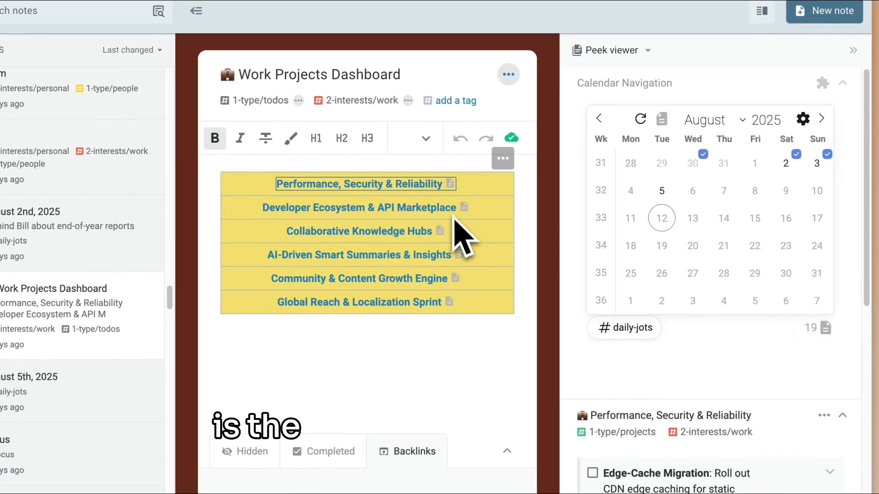
Preview the Collaborative Knowledge Hubs and Community & Content Growth Engine project tasks in the peek viewer.
click(362, 231)
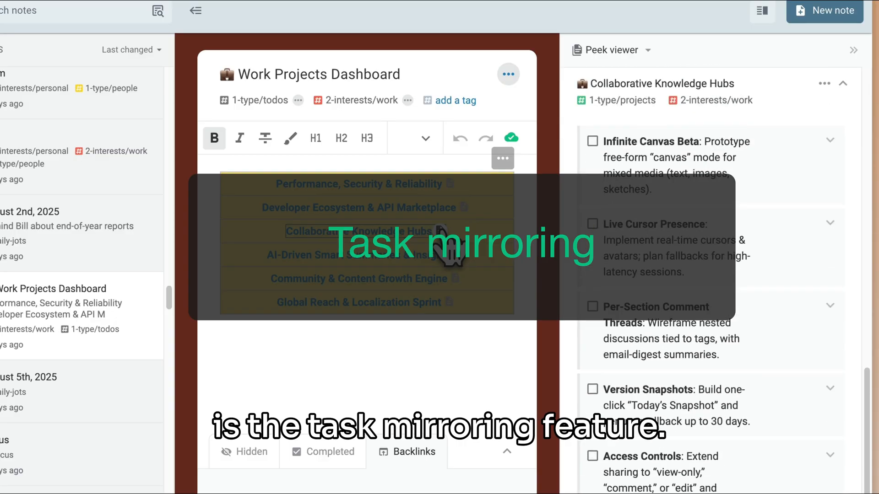
click(358, 279)
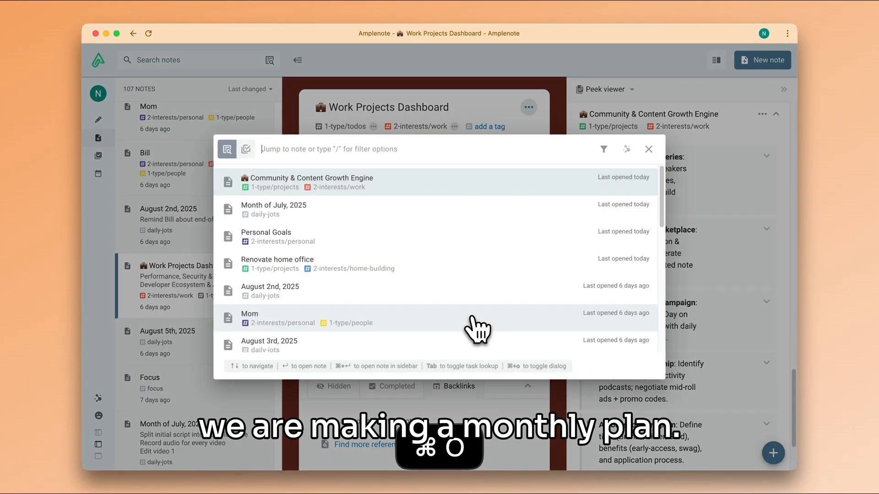
Jump to the Month of July, 2025 note via quick note search for 'mon'.
text(mon)
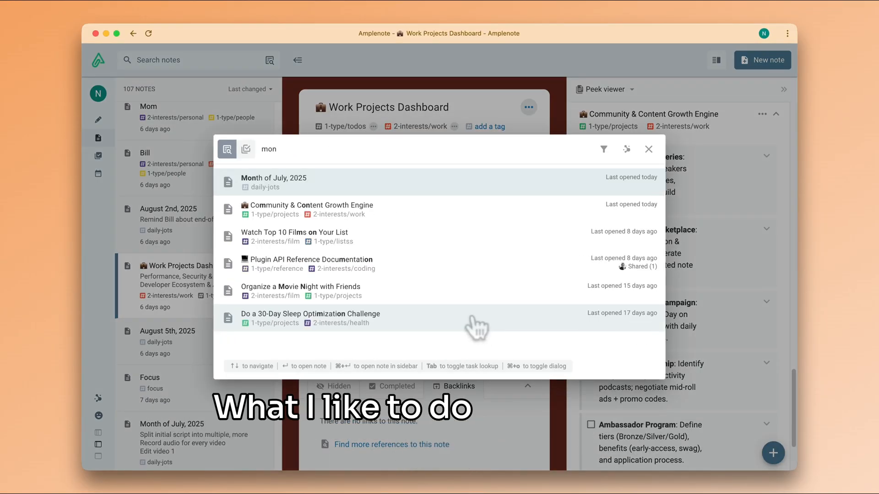
click(274, 182)
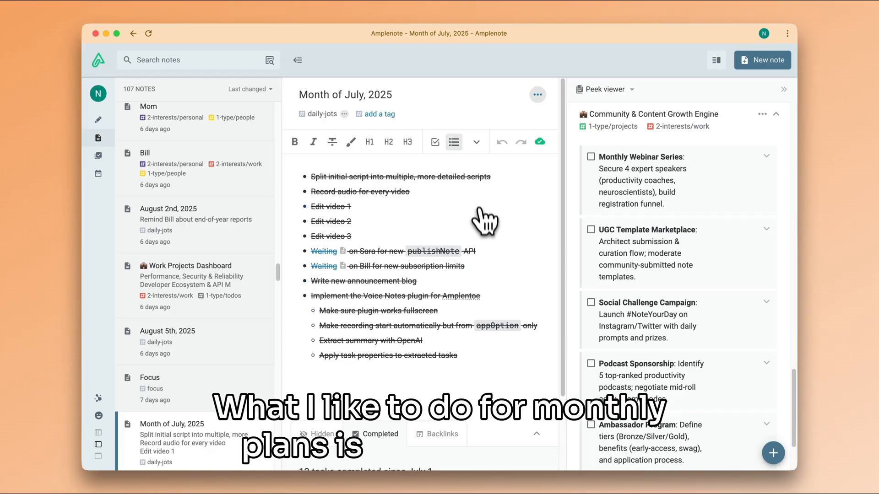
mouse_move(448, 314)
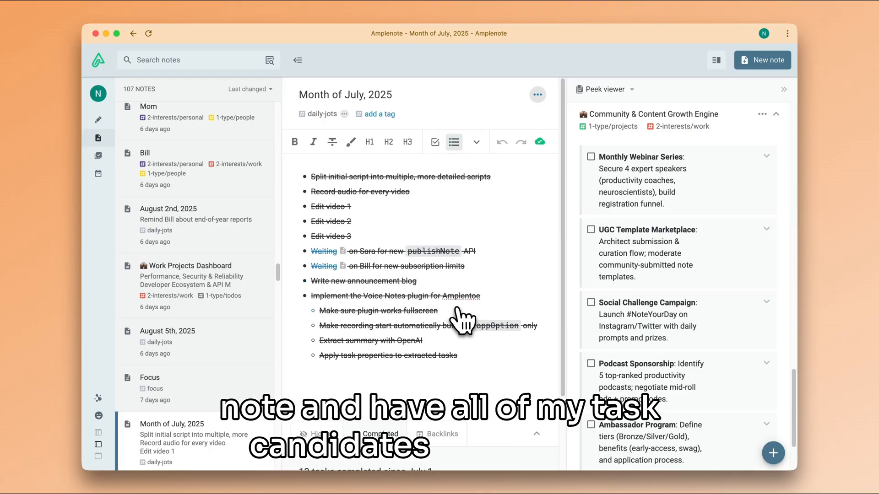
mouse_move(461, 322)
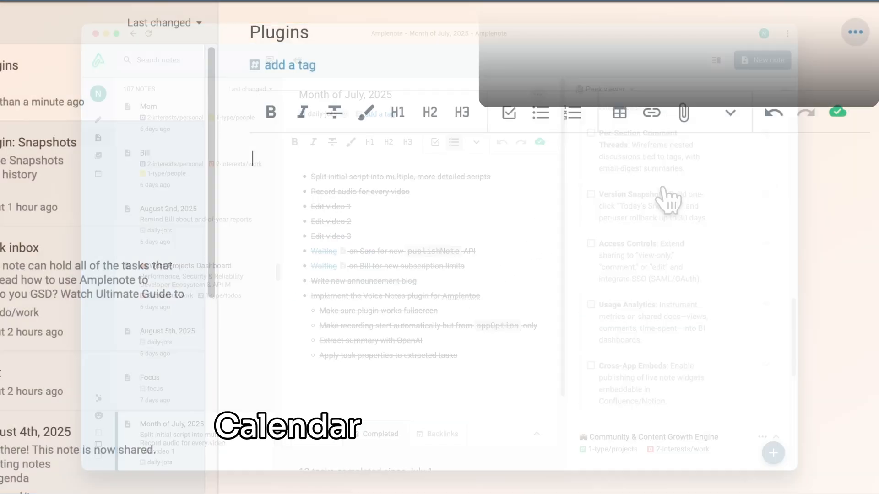
Bring up the Calendar Navigation plugin via the /calendar command, showing August 2025.
text(/calendar)
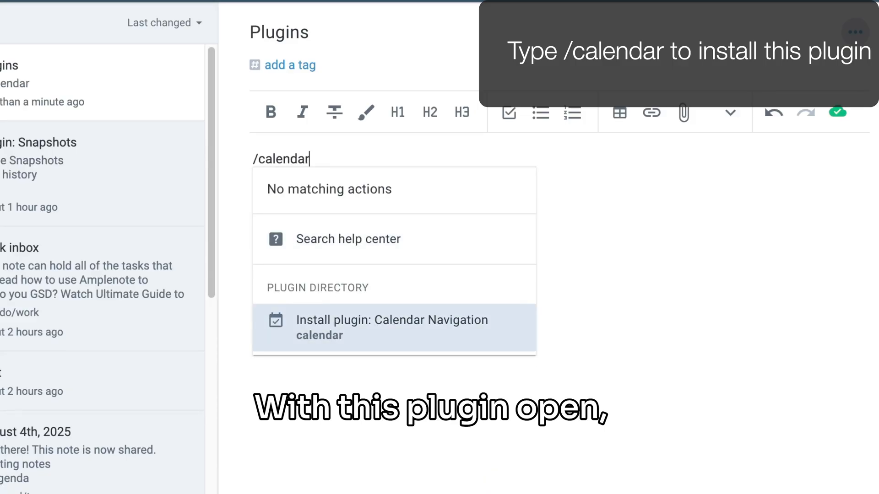
click(386, 327)
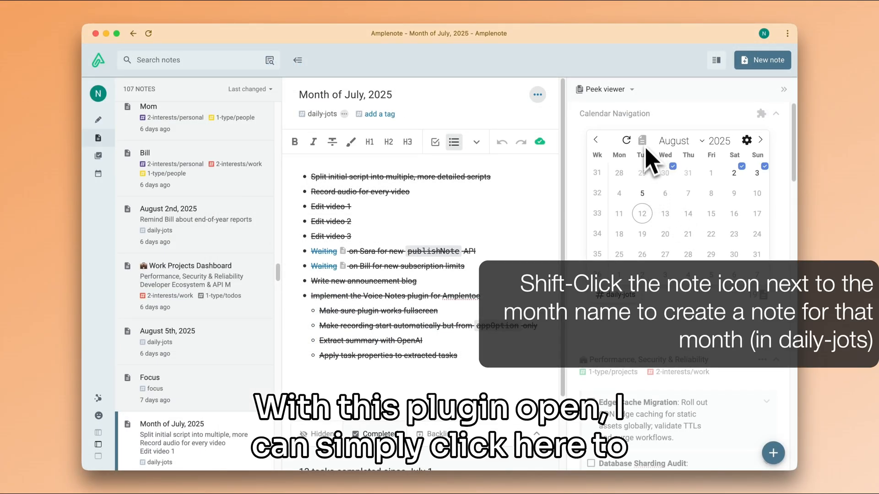
Create the Month of August, 2025 and Week 32 notes from the calendar, then flip months back to August.
click(641, 140)
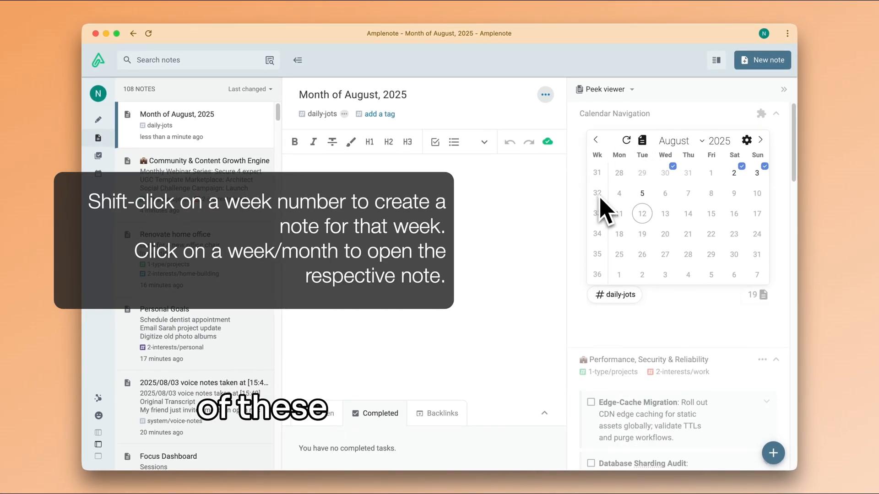
click(597, 193)
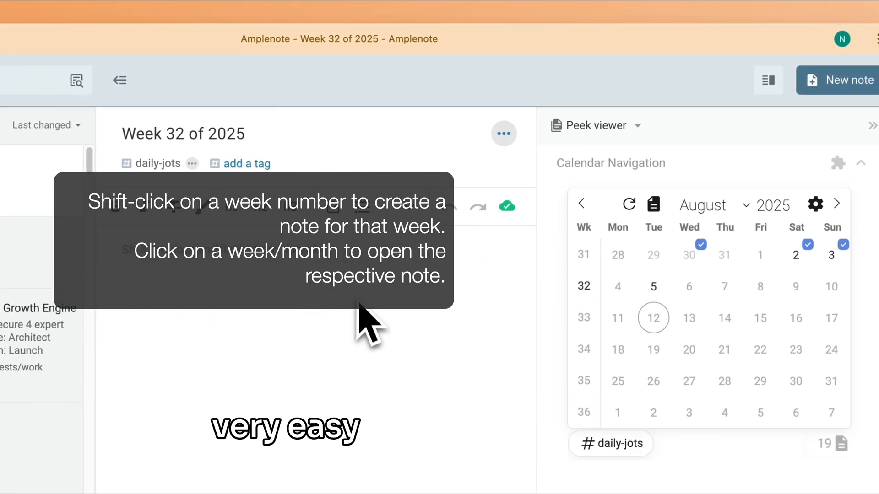
click(581, 204)
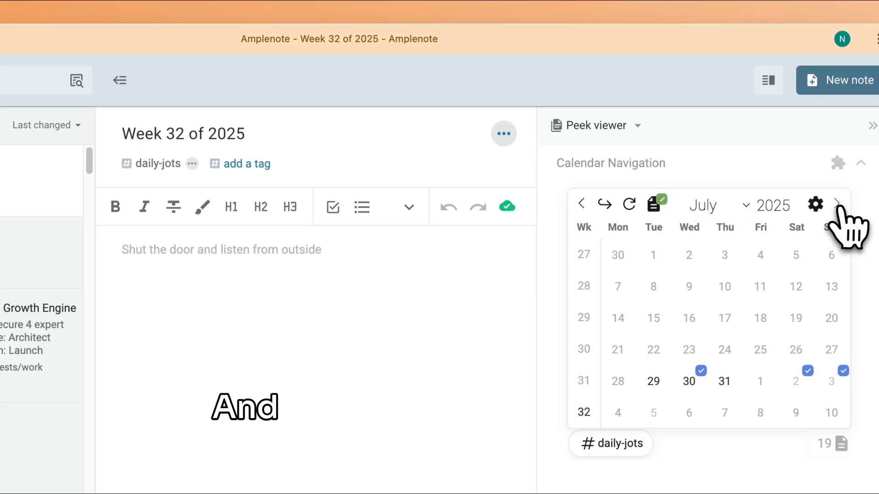
click(836, 203)
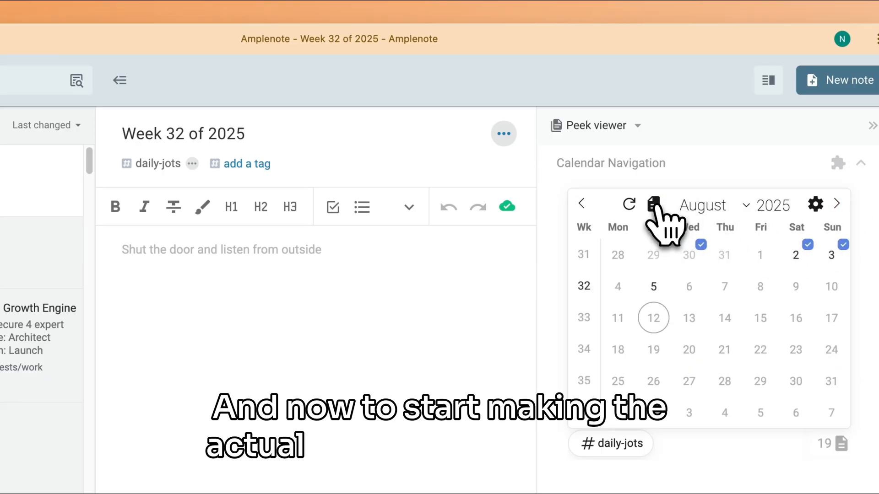
Mirror the Database Sharding Audit task into the Month of August, 2025 note and dismiss its details.
click(653, 205)
text(mo)
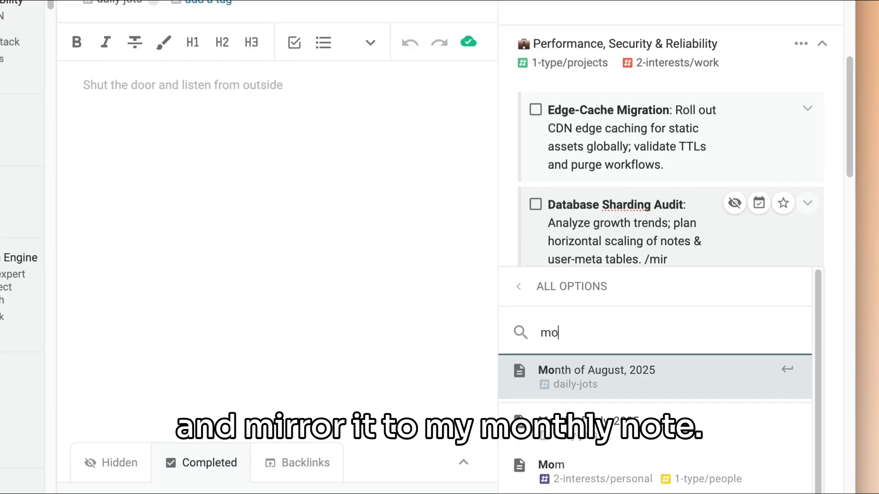
click(596, 377)
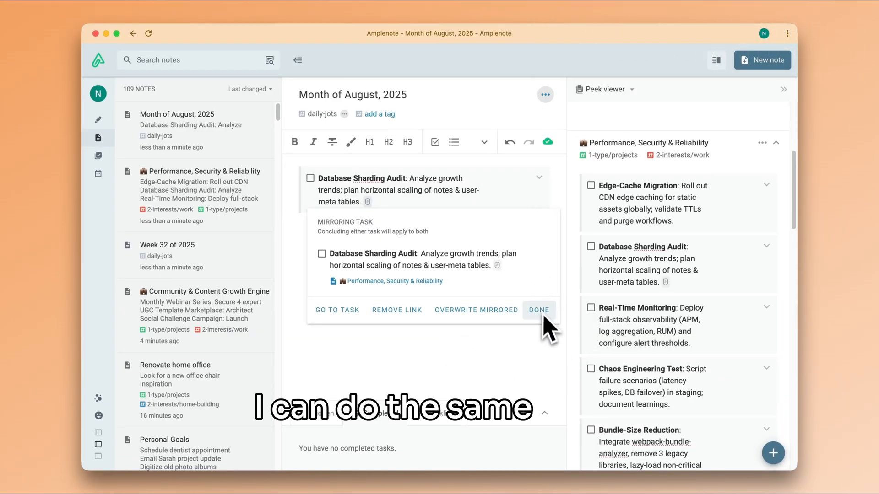
click(538, 310)
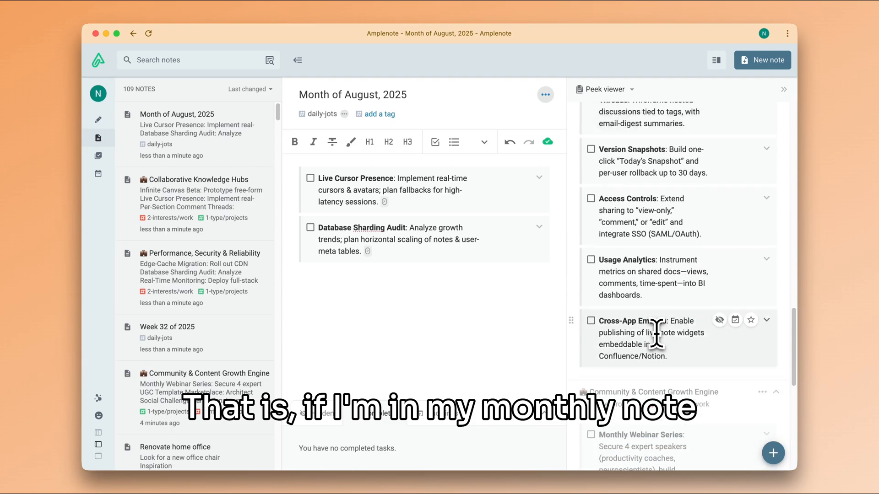
Link the Social Challenge Campaign task via /preclude and name it 'Social challenge camp' in the August note.
scroll(down, 3)
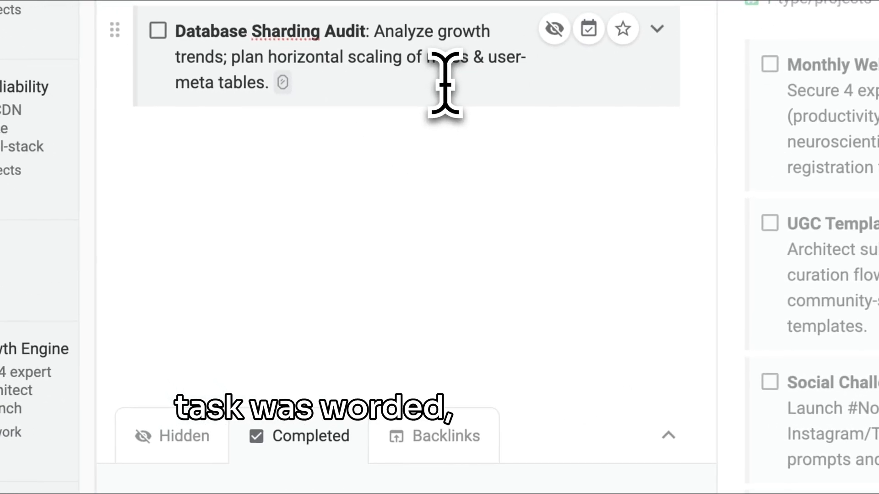
text(/pr)
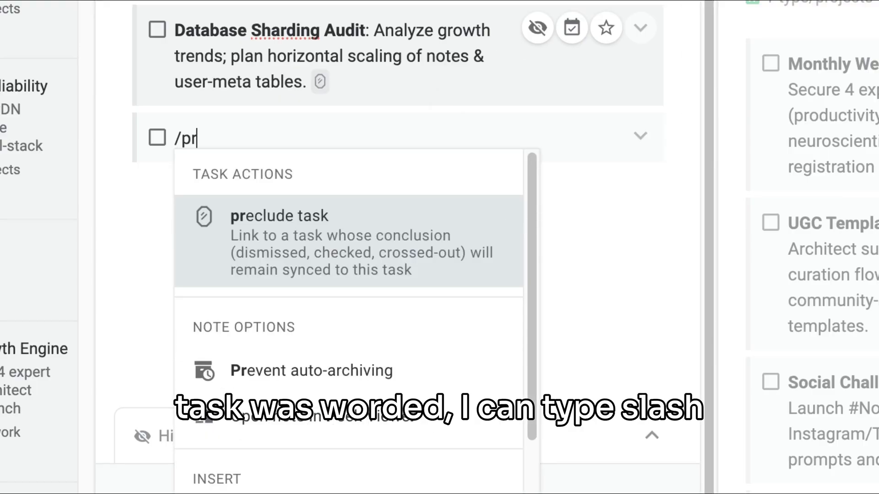
text(e)
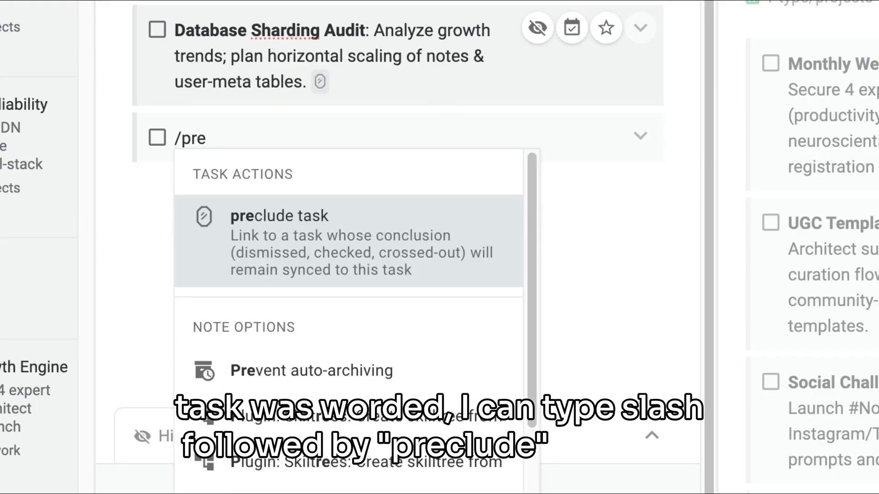
click(278, 215)
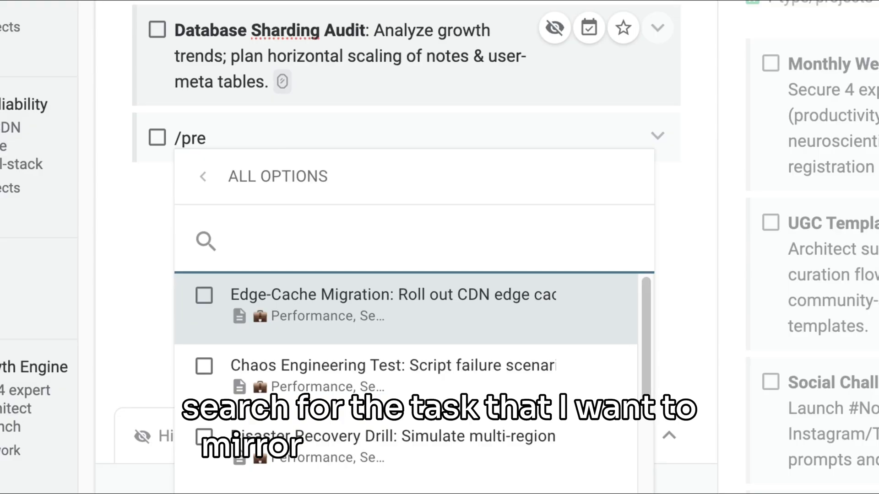
text(Soci)
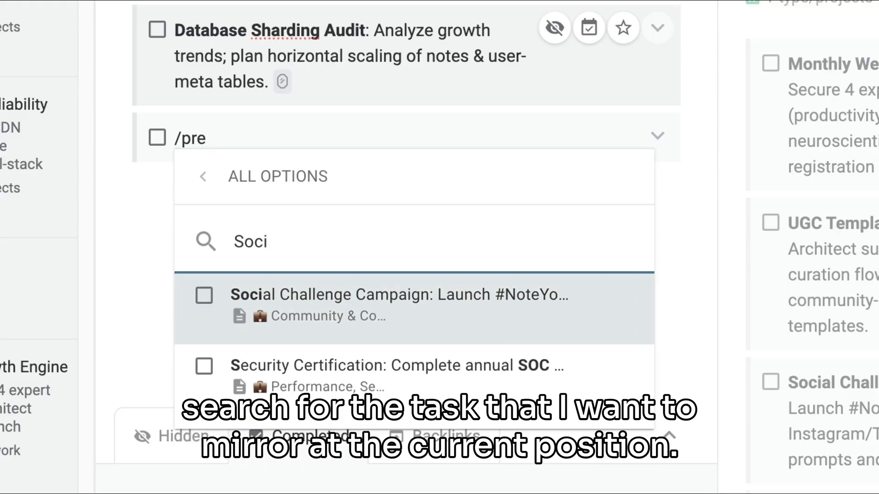
click(398, 305)
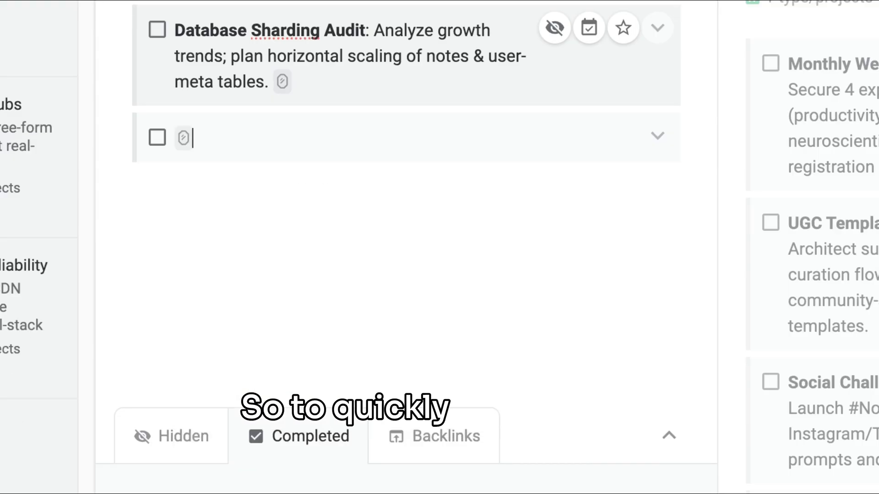
text(Social challenge camp)
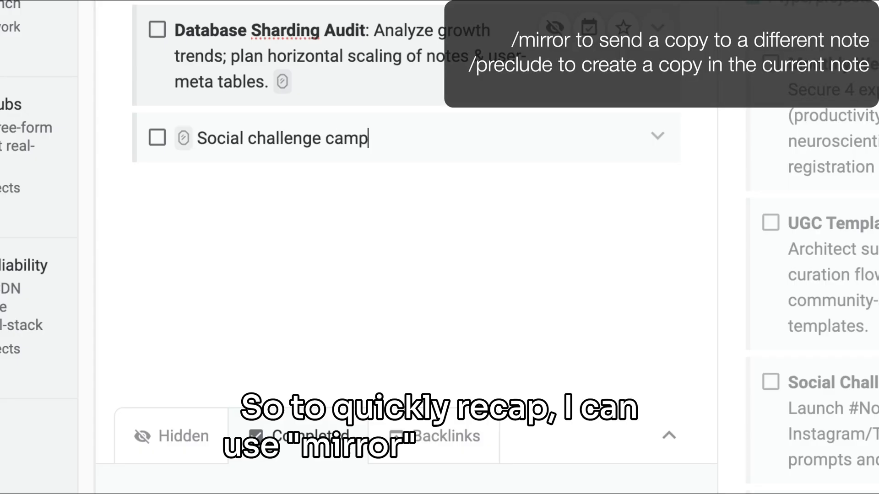
key(Escape)
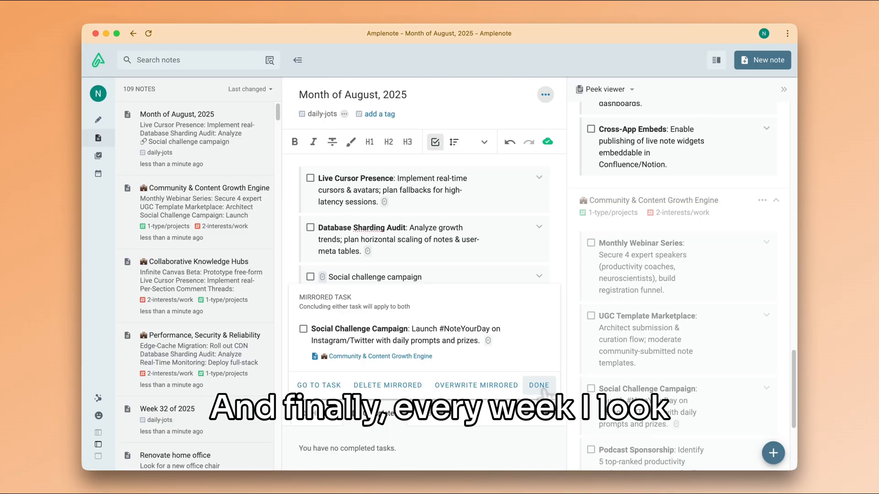
Dismiss the mirrored task details and return to the Tasks agenda with the August note alongside.
click(539, 385)
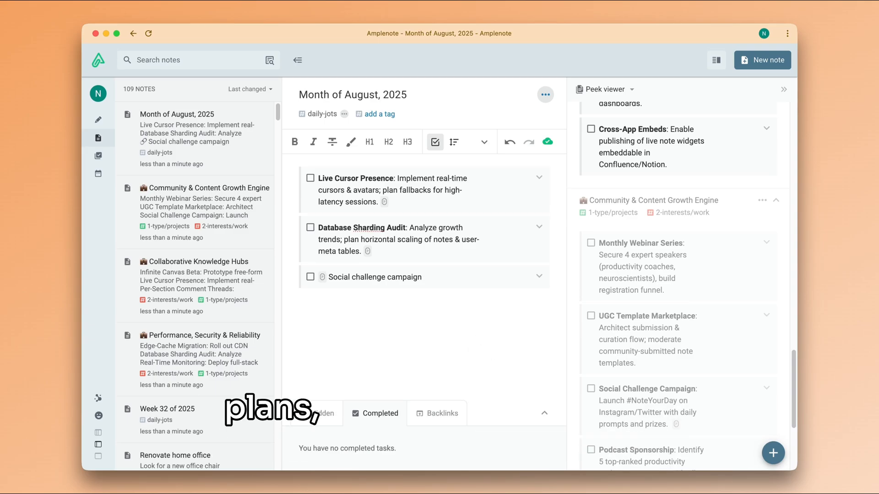
click(98, 155)
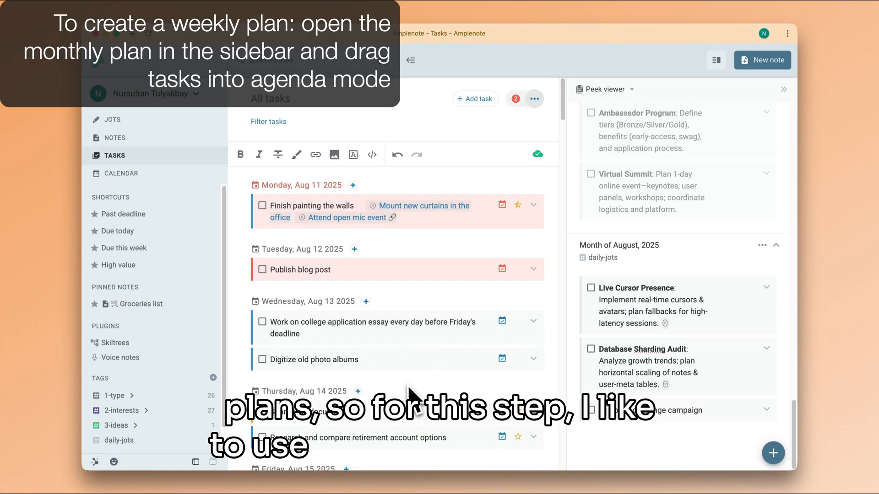